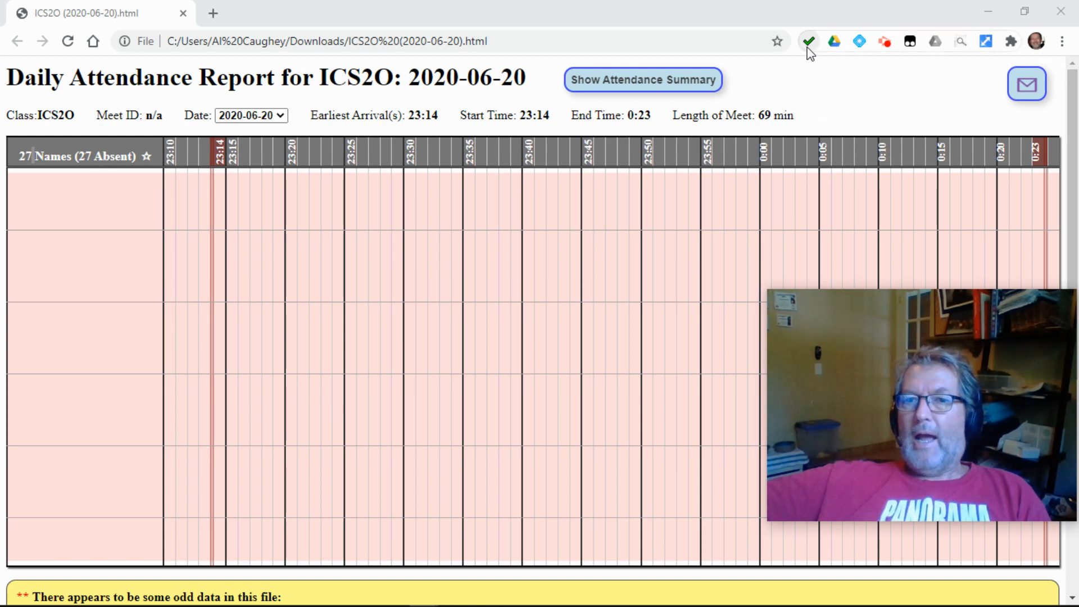
mouse_move(812, 41)
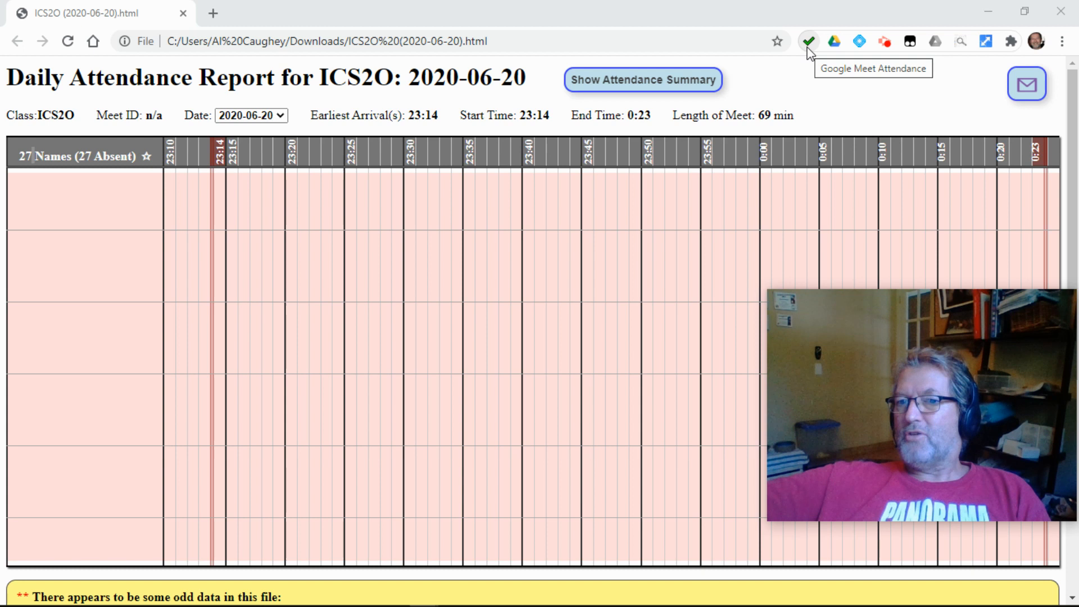
mouse_move(830, 135)
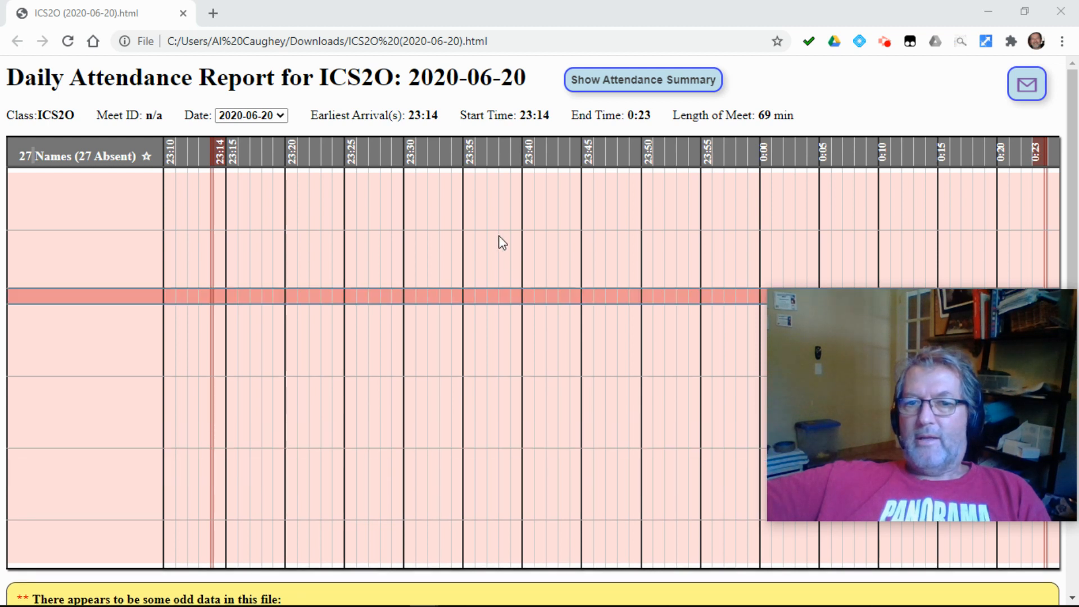
mouse_move(103, 195)
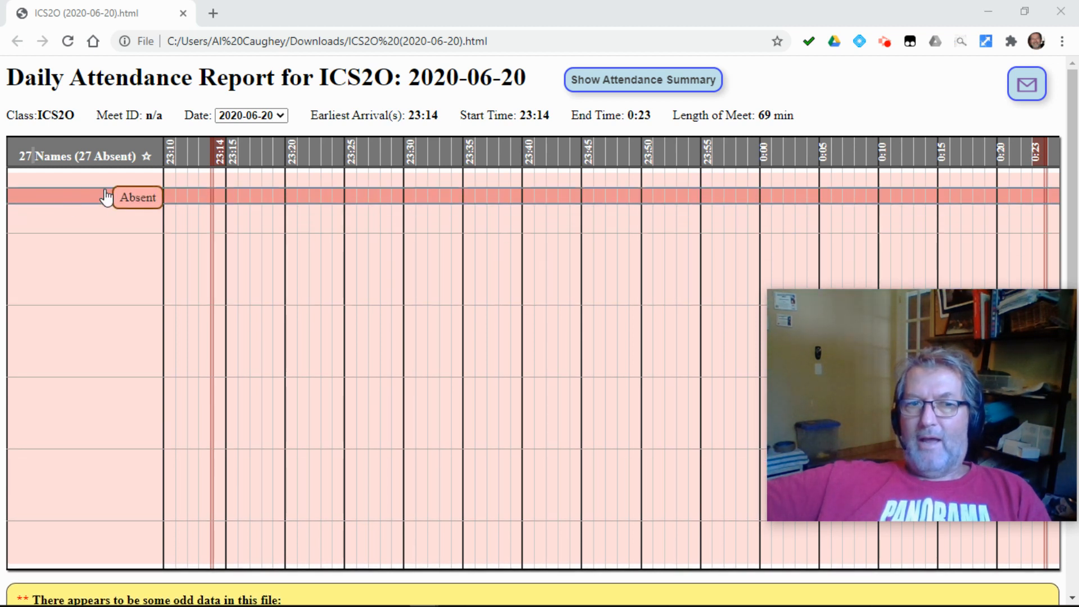
mouse_move(3, 297)
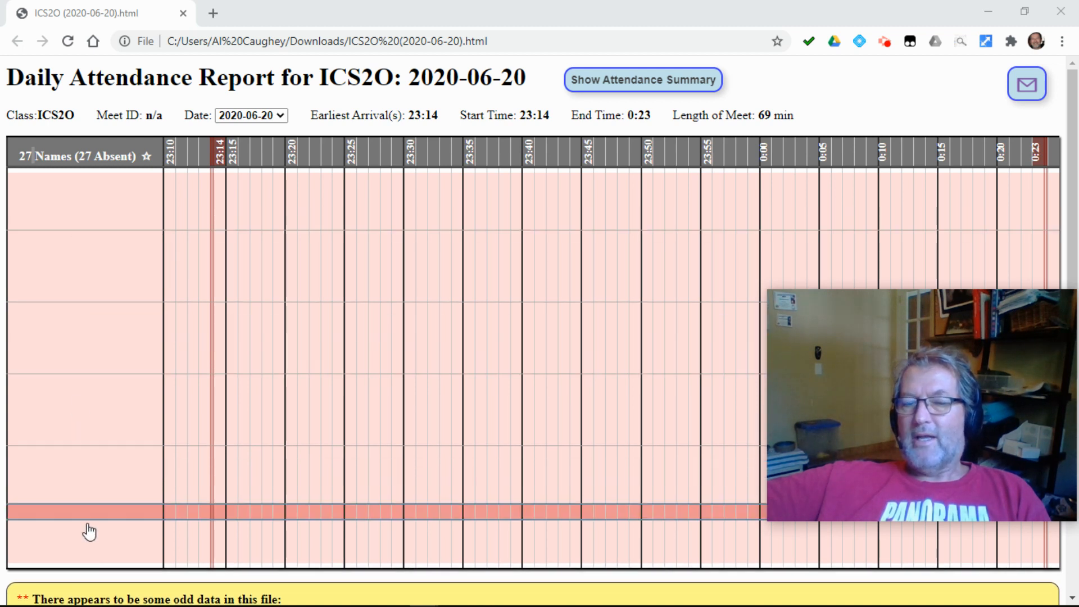
mouse_move(92, 523)
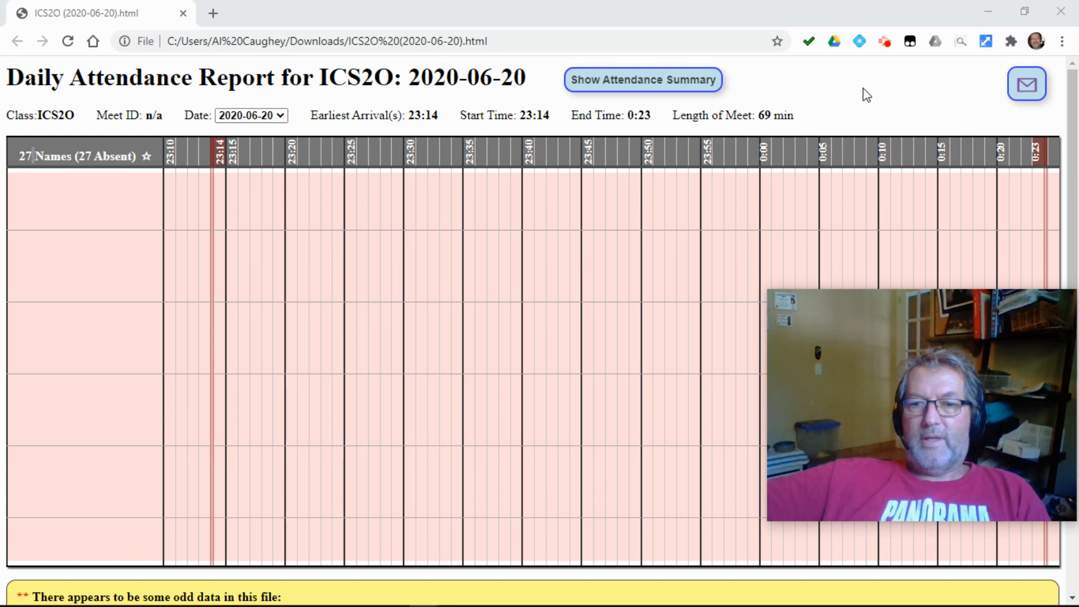
mouse_move(1028, 83)
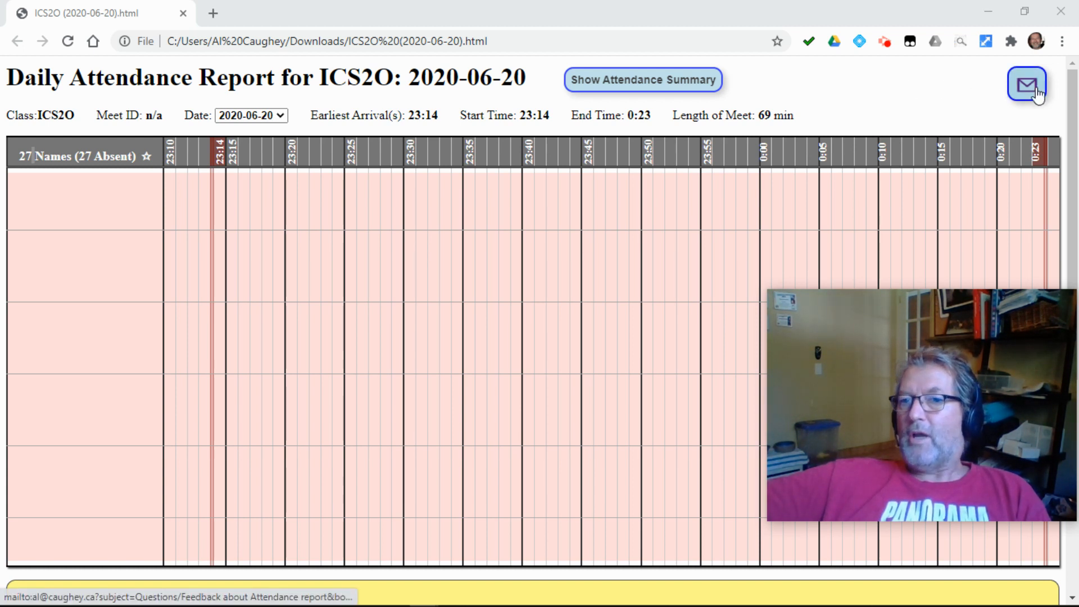
mouse_move(1025, 83)
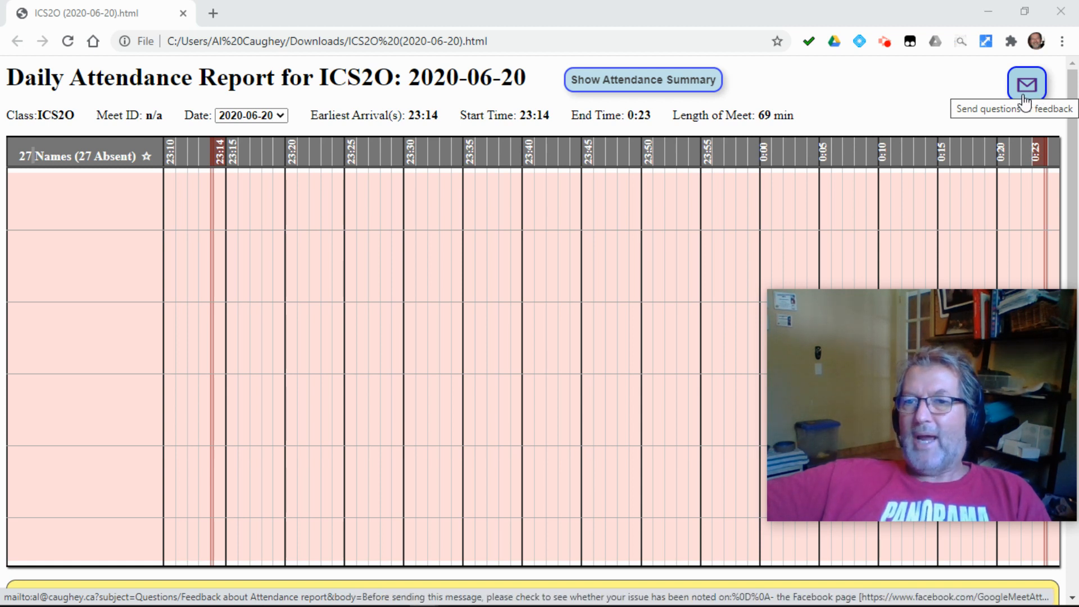
mouse_move(1025, 95)
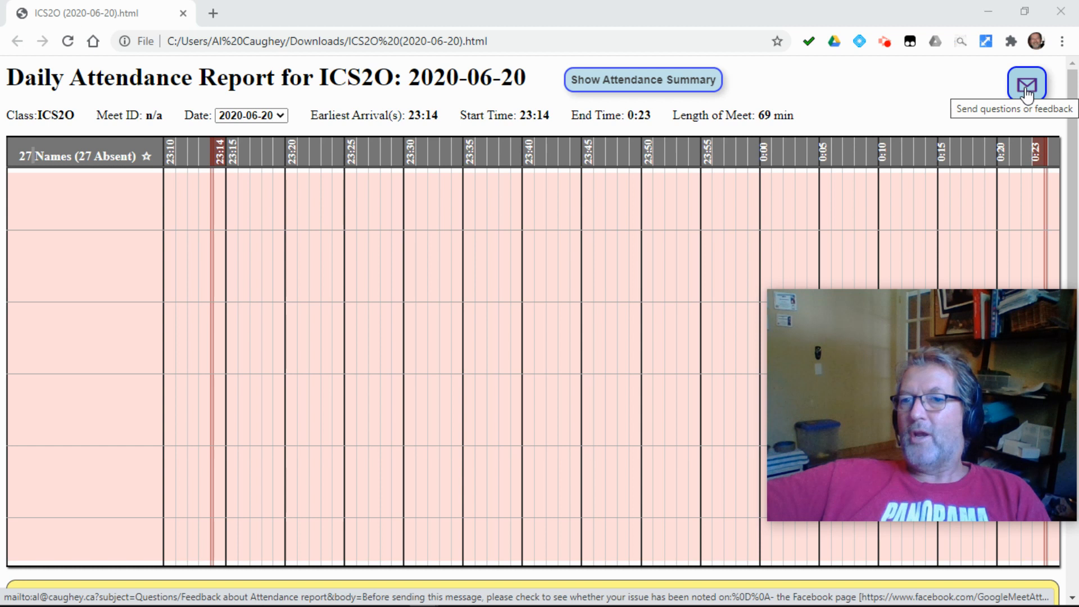
mouse_move(998, 136)
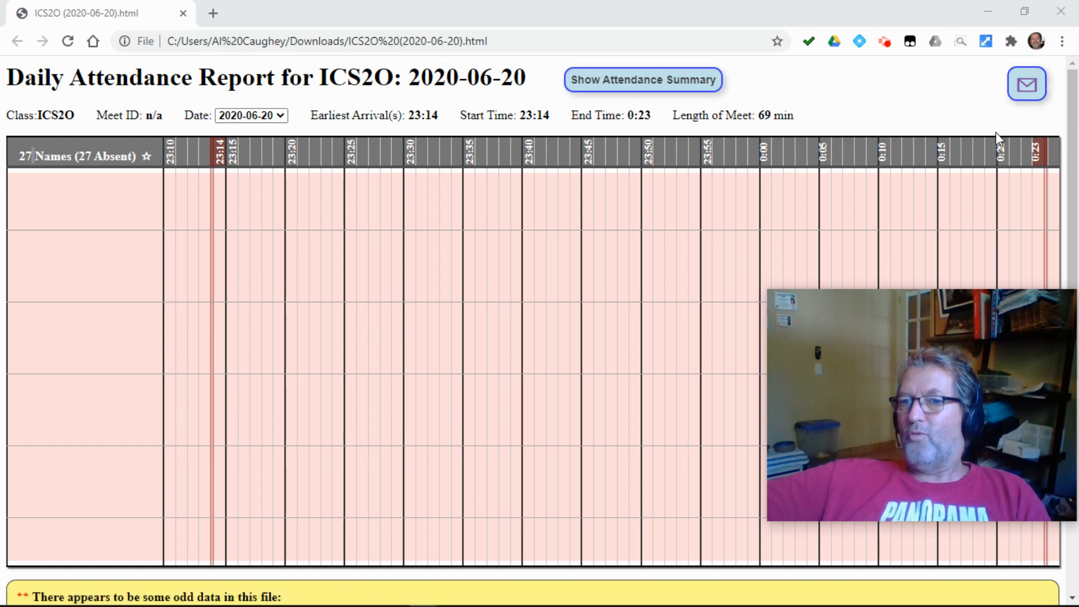
mouse_move(764, 101)
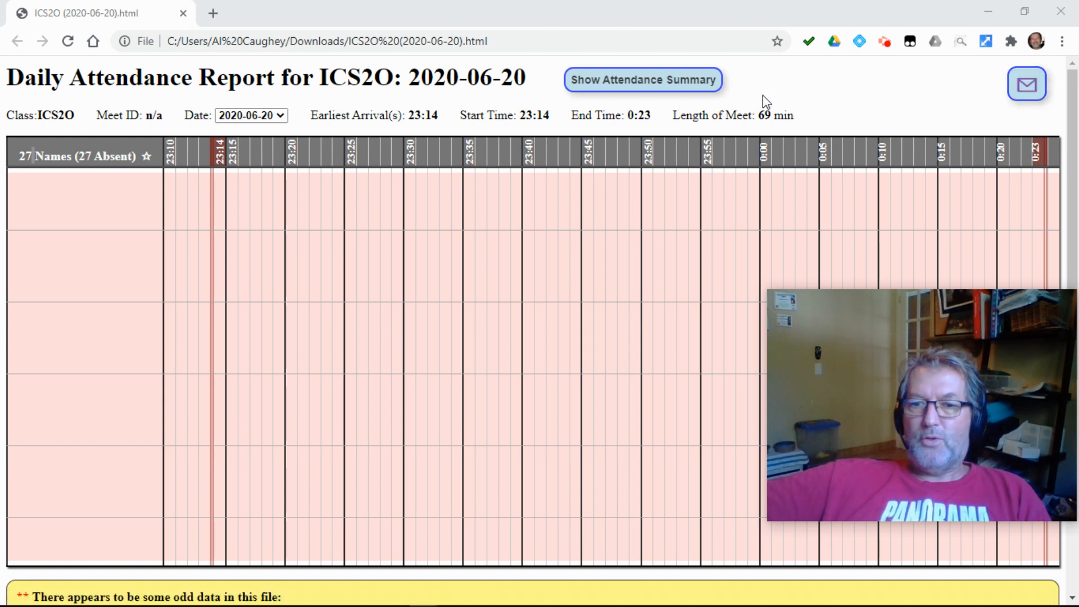
mouse_move(661, 88)
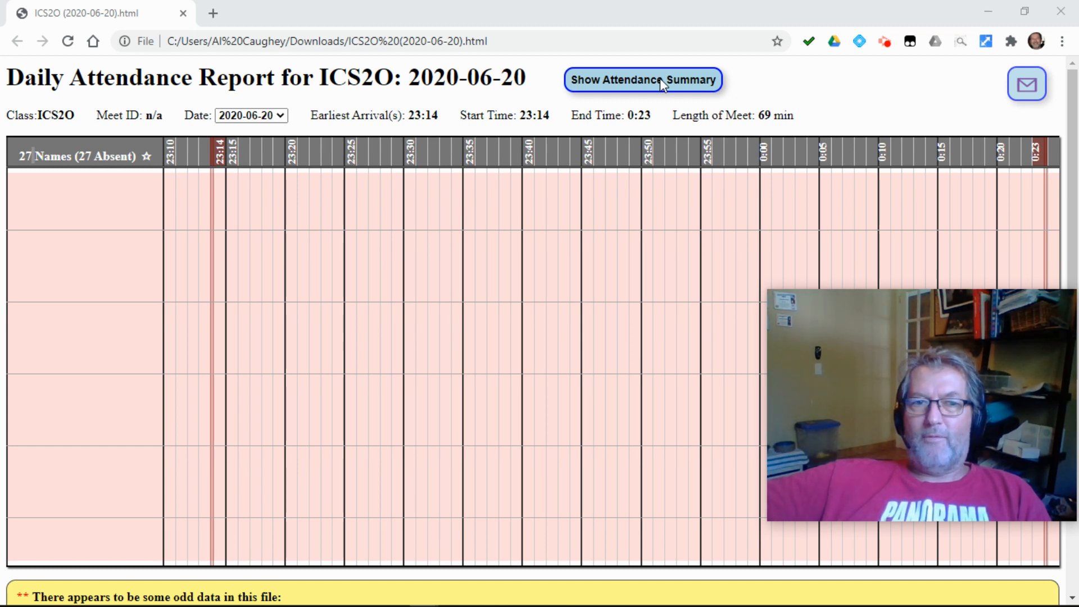
Load the saved ICS2O, MPM2D and TIJ1O2 attendance HTML files into one Attendance Summary Report.
click(643, 79)
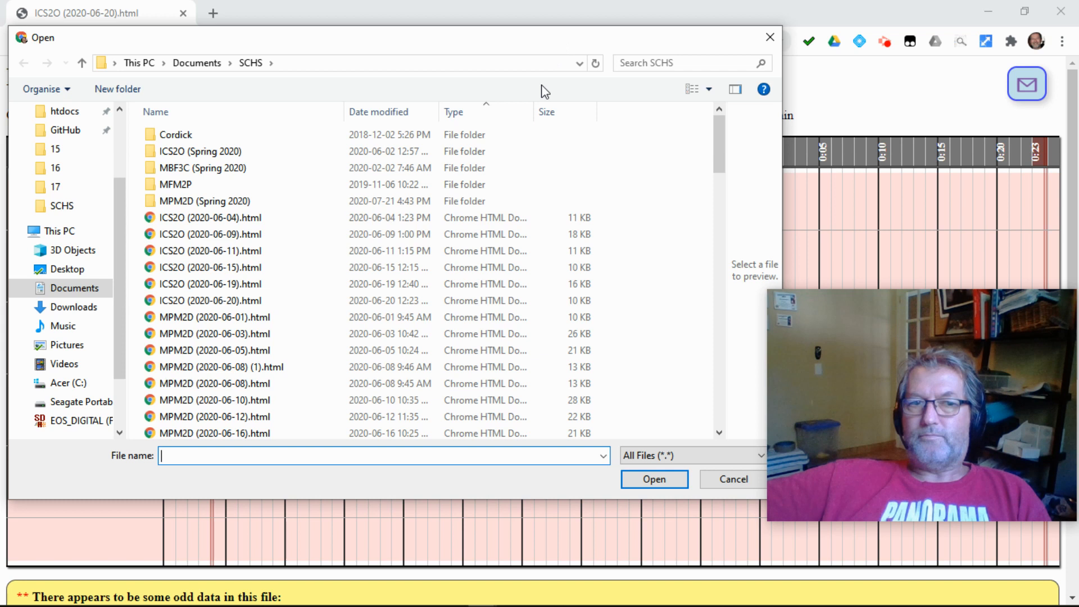
click(209, 218)
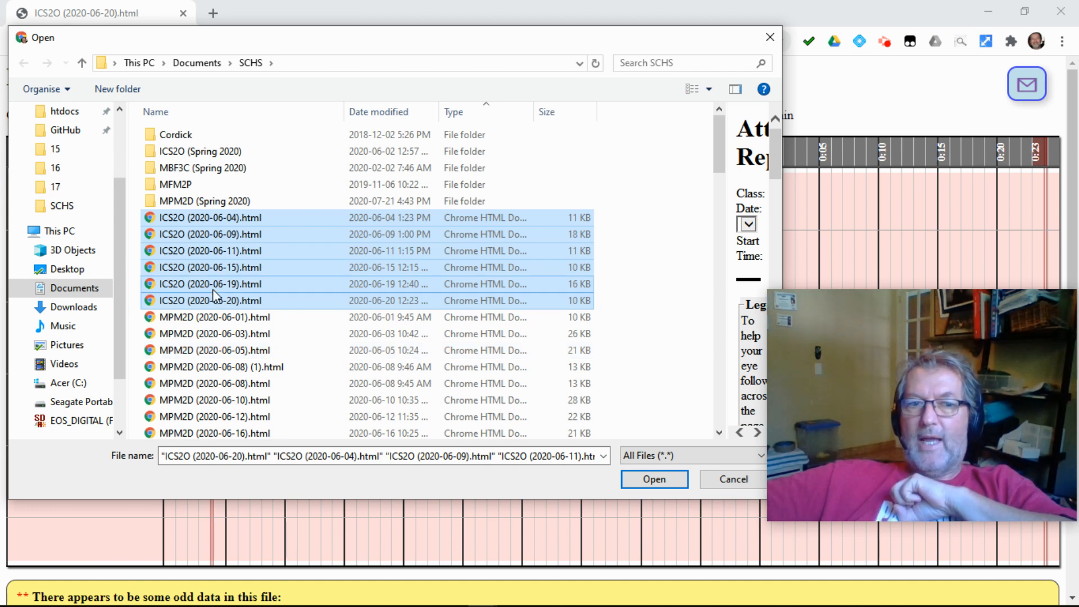
mouse_move(302, 278)
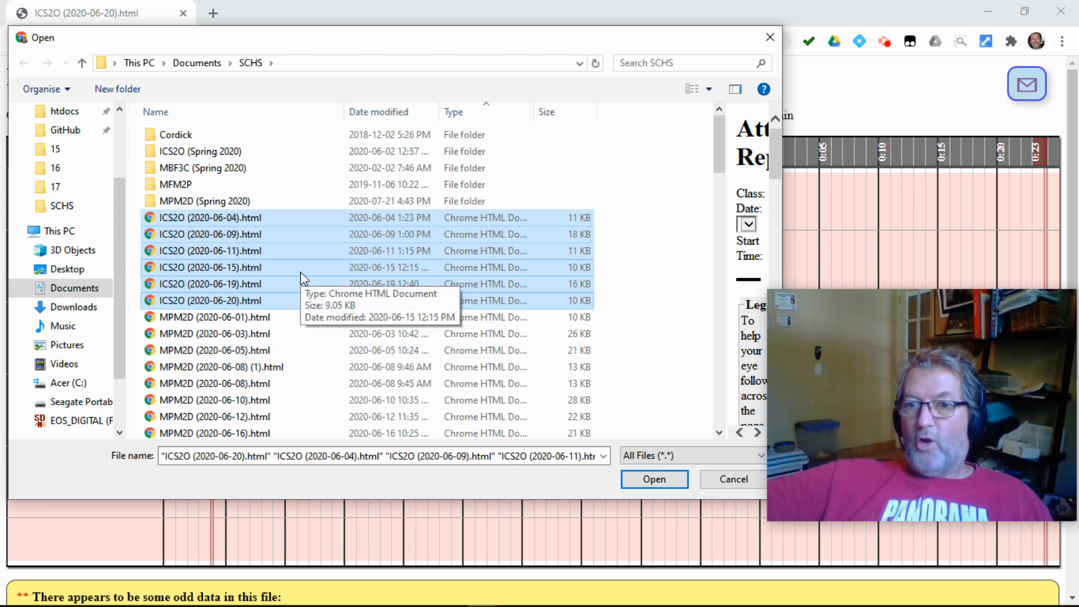
scroll(down, 3)
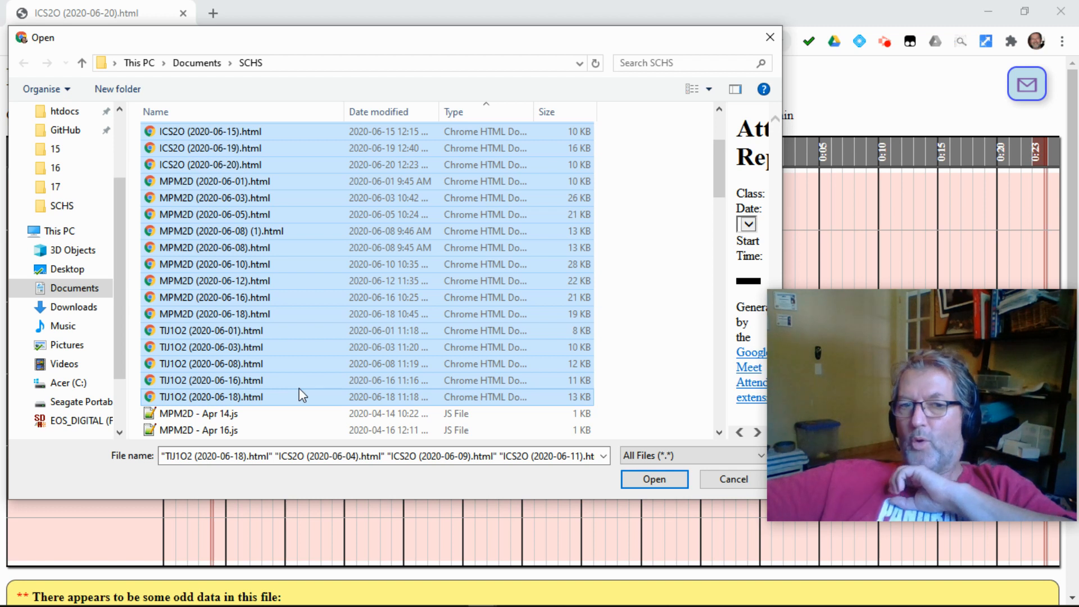
mouse_move(568, 400)
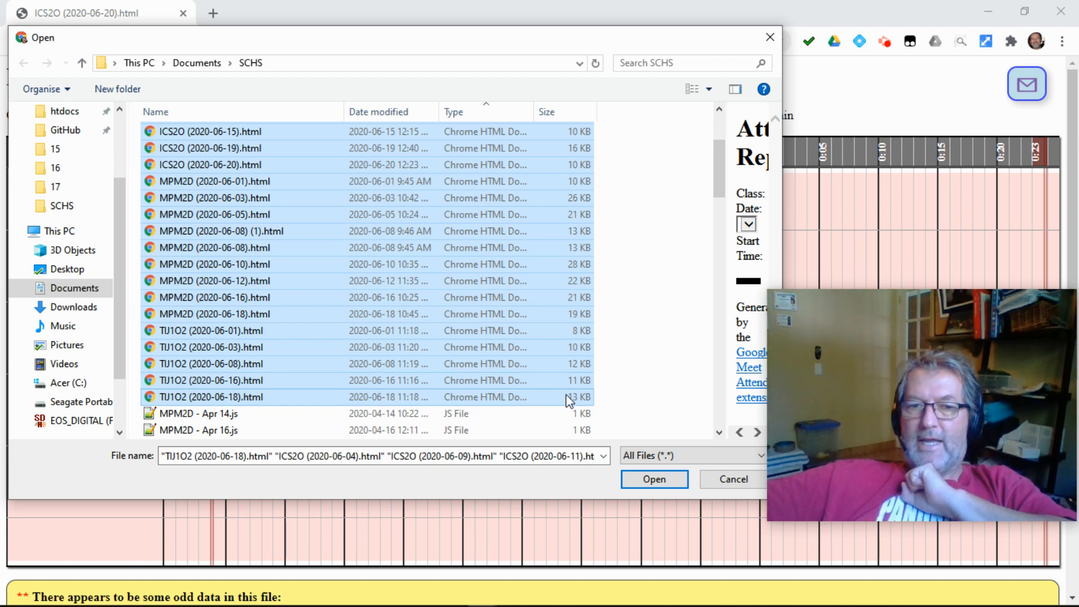
mouse_move(401, 295)
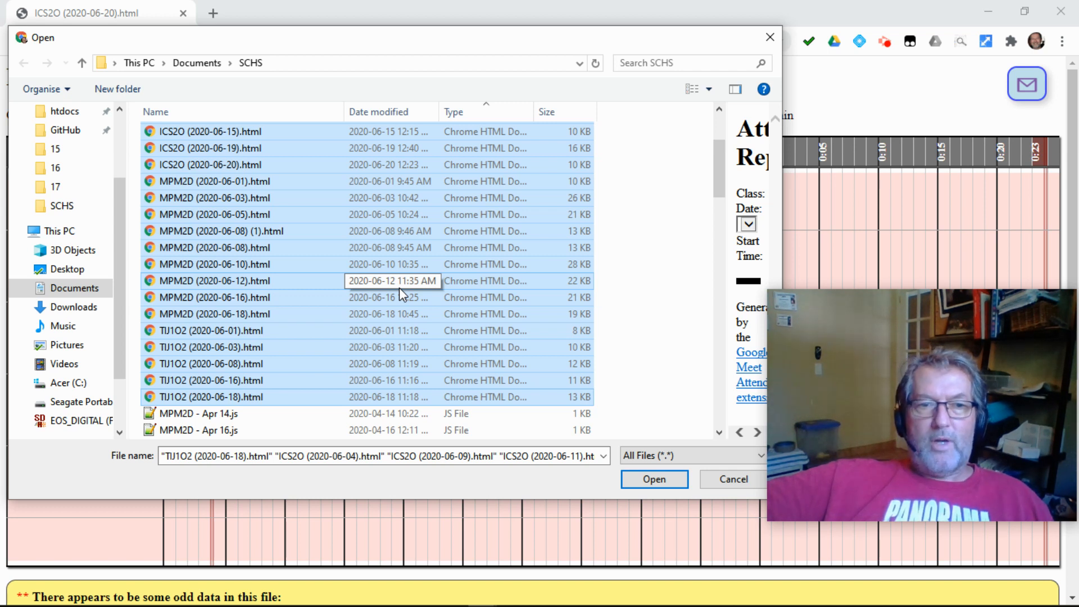
mouse_move(256, 232)
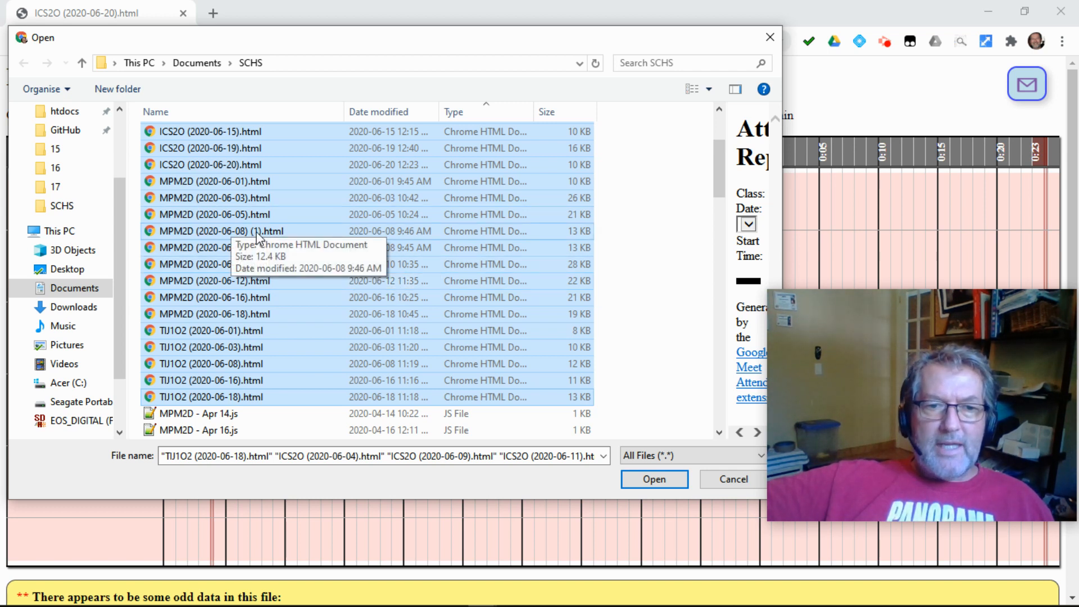
mouse_move(202, 238)
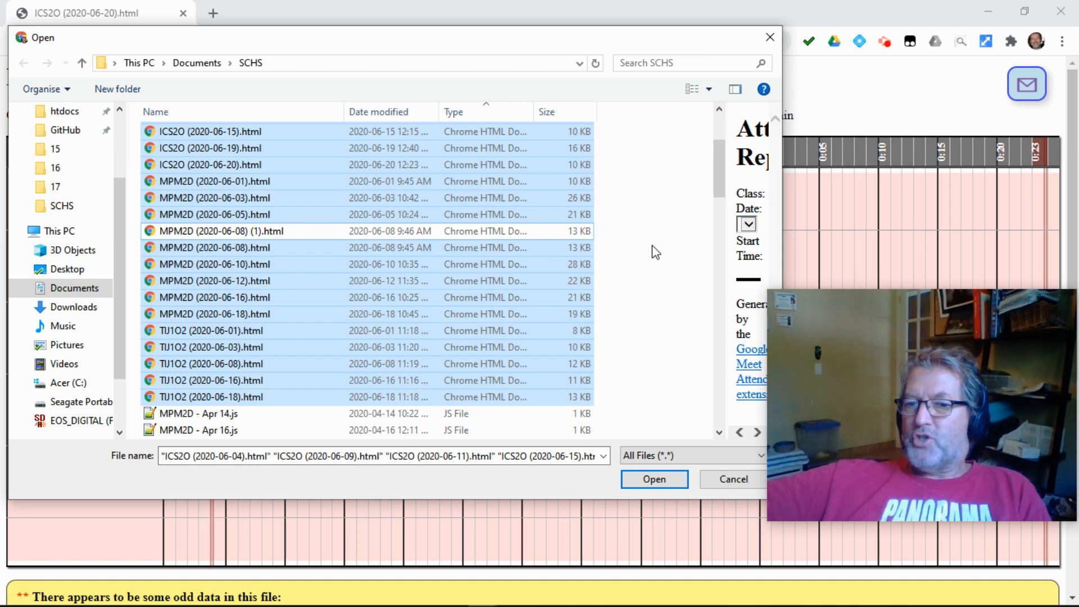
mouse_move(637, 469)
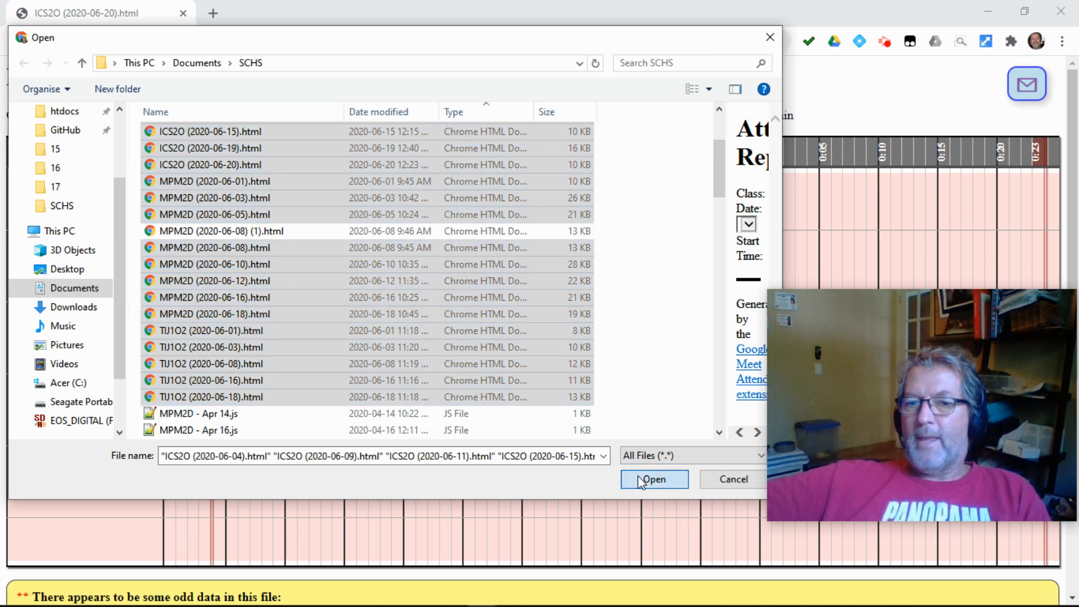
click(654, 479)
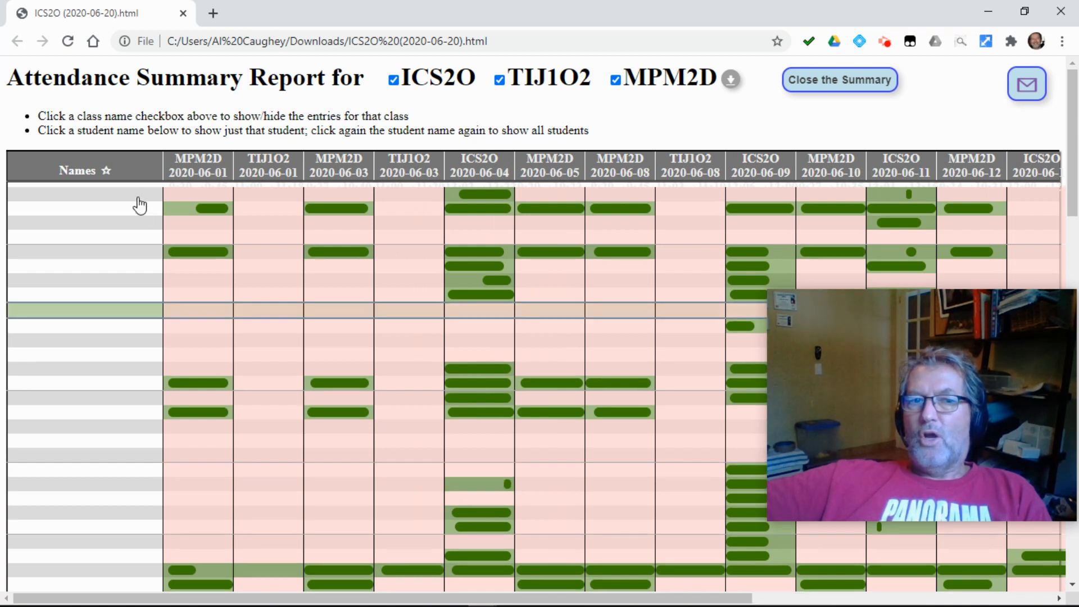
mouse_move(268, 174)
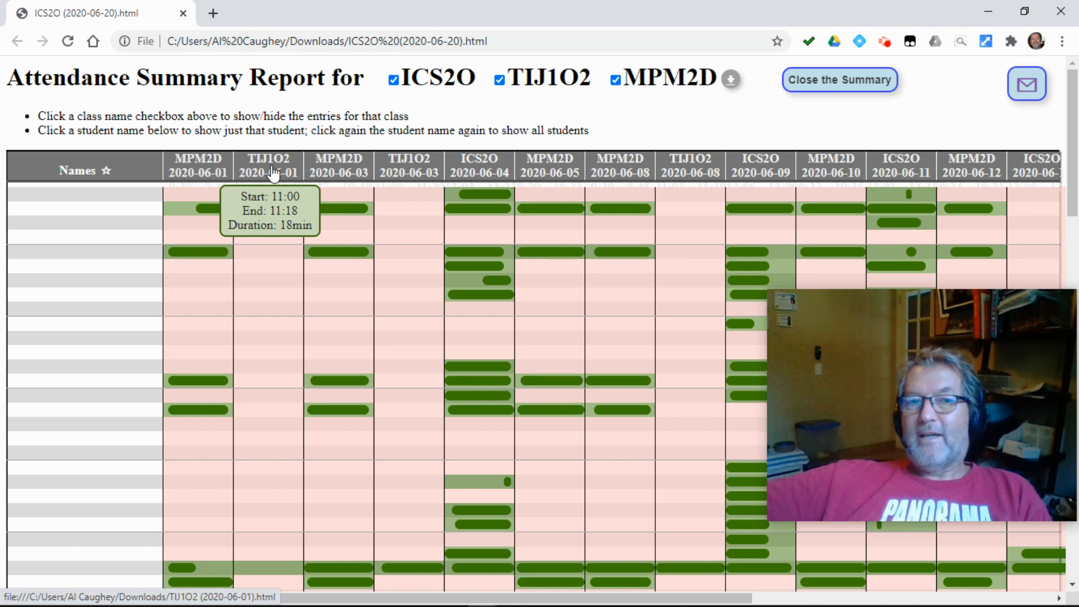
mouse_move(465, 173)
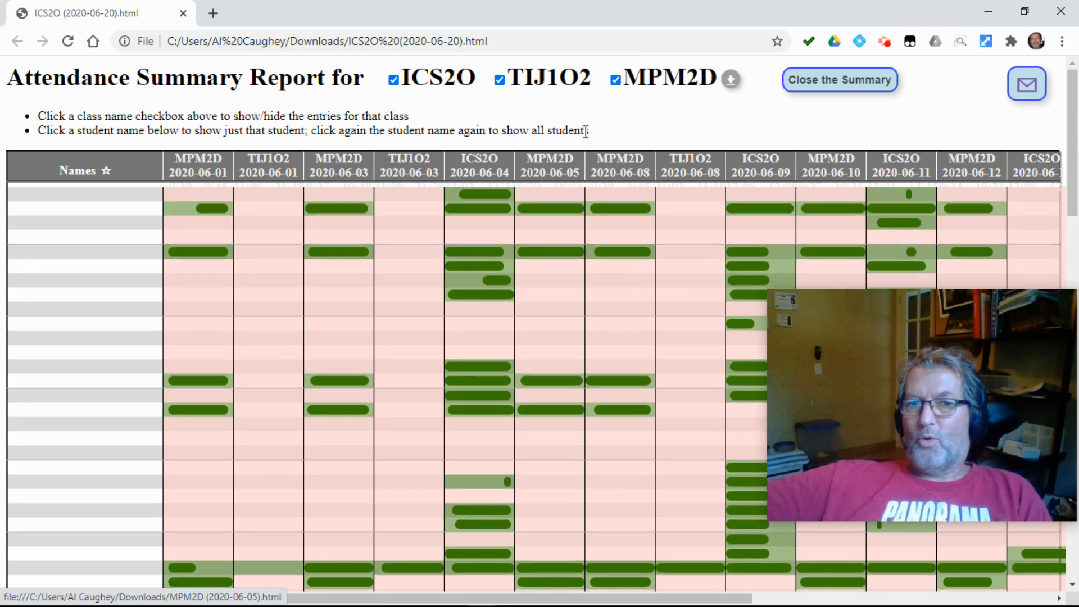
mouse_move(531, 99)
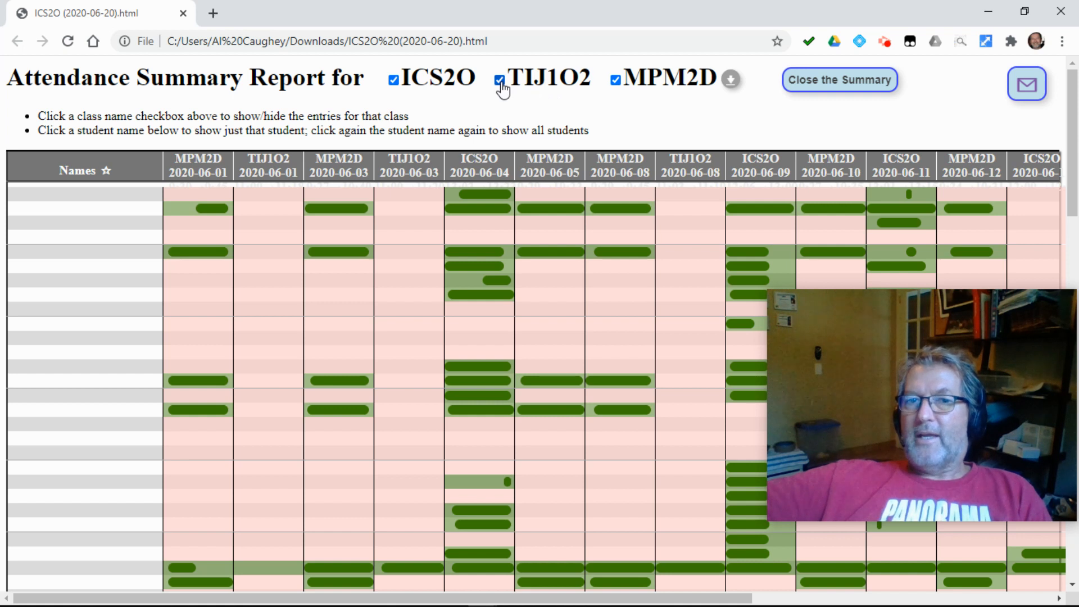
click(499, 79)
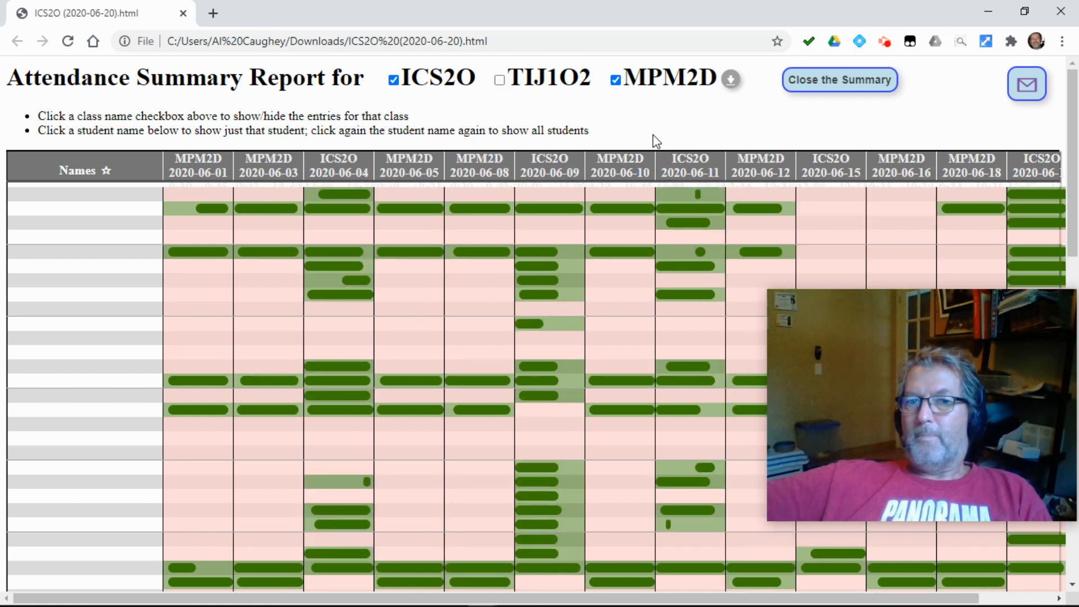
mouse_move(987, 174)
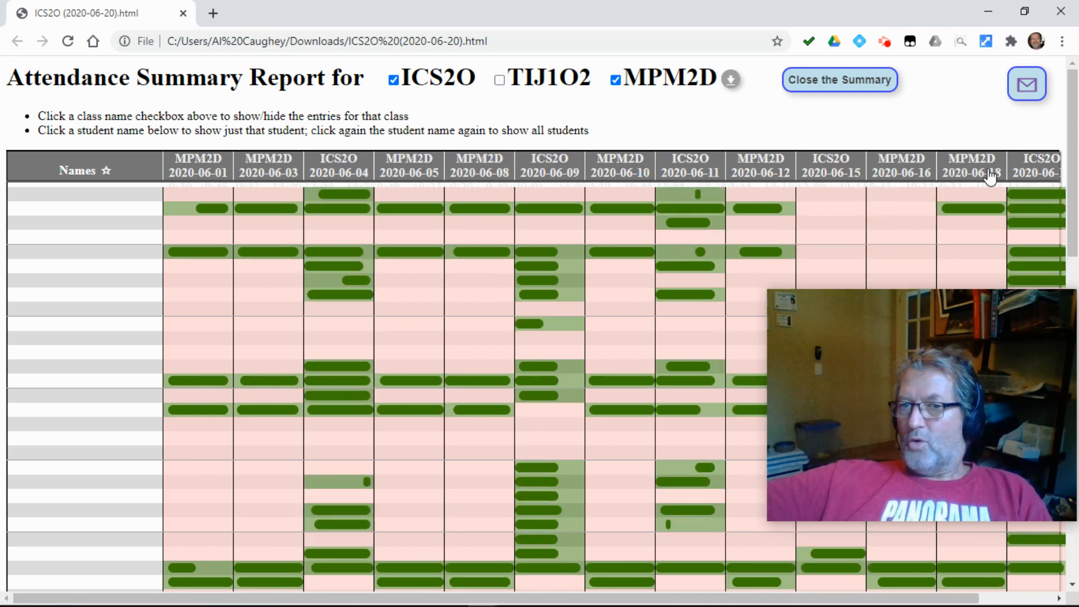
scroll(down, 3)
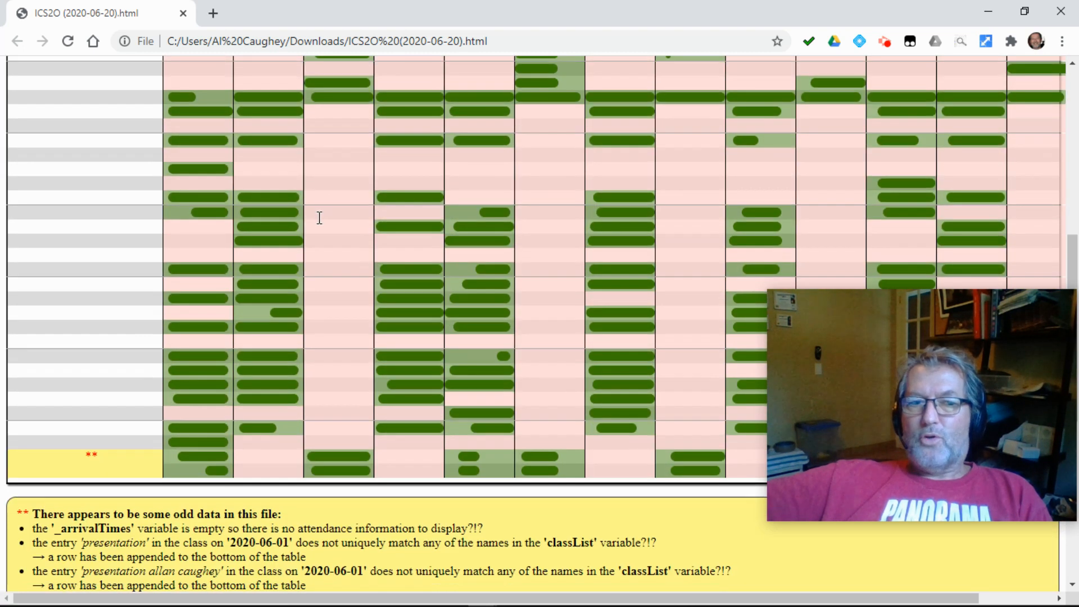
scroll(up, 3)
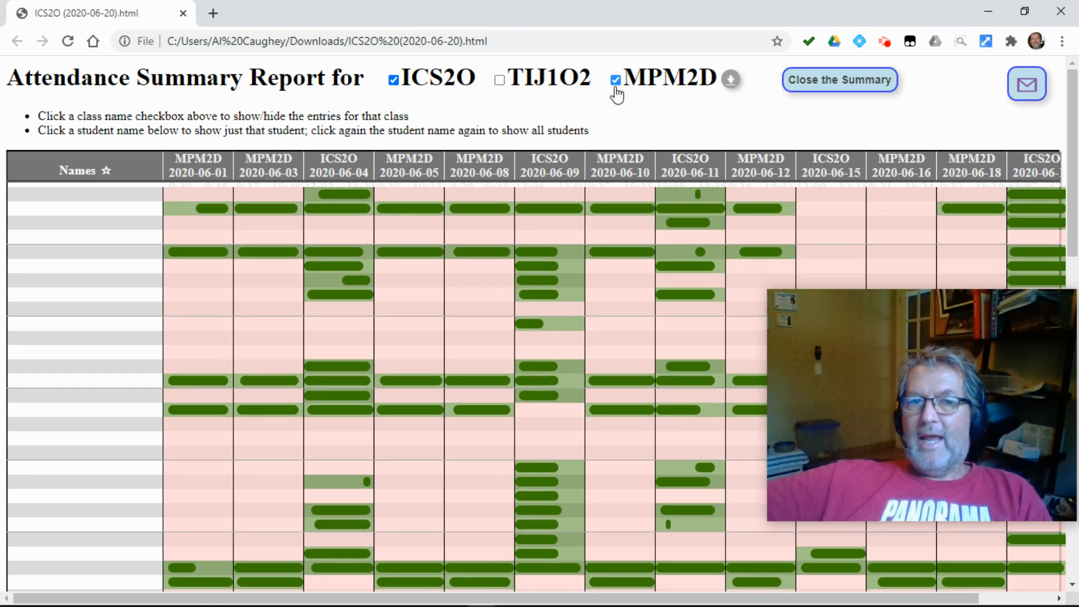
click(616, 79)
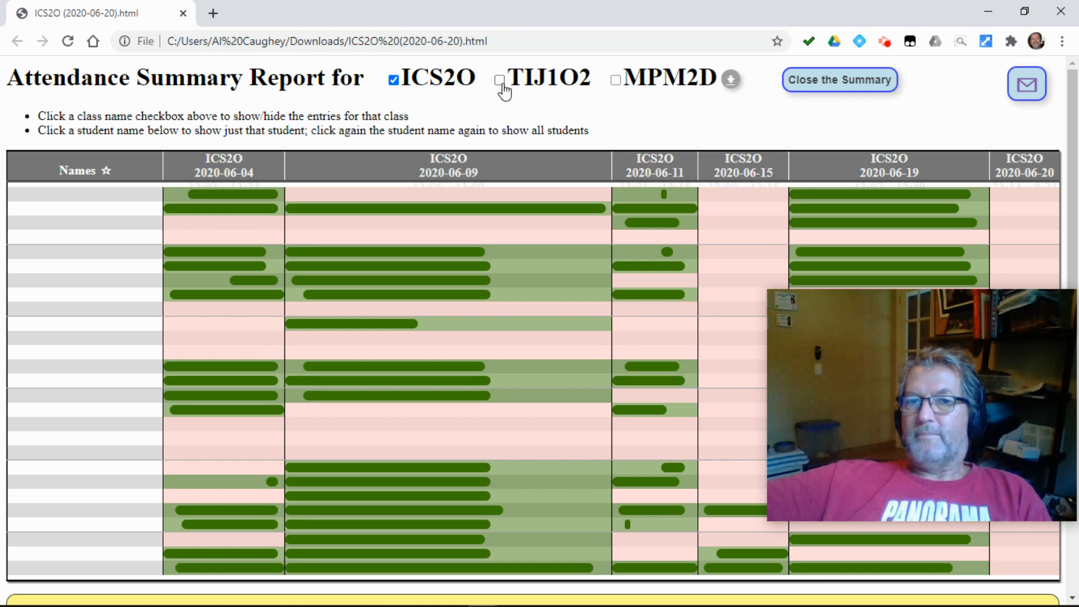
click(499, 79)
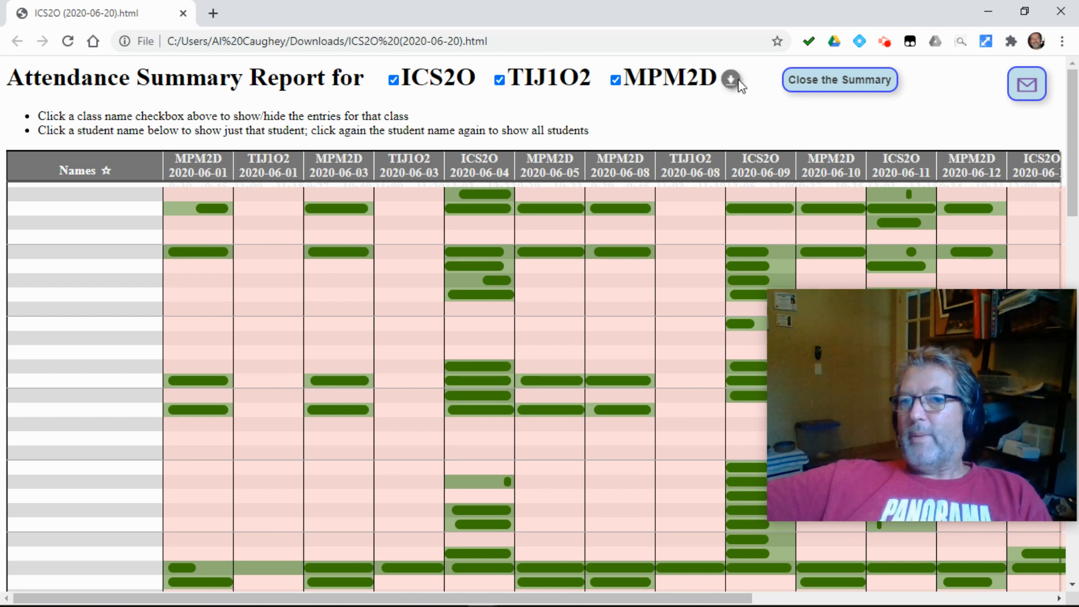
mouse_move(730, 78)
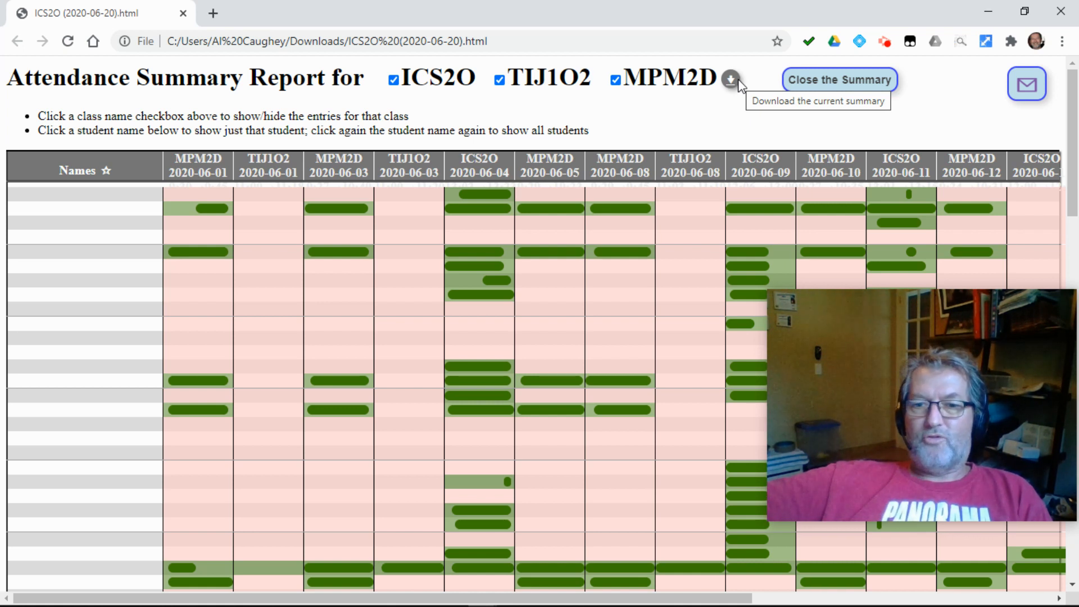
mouse_move(207, 156)
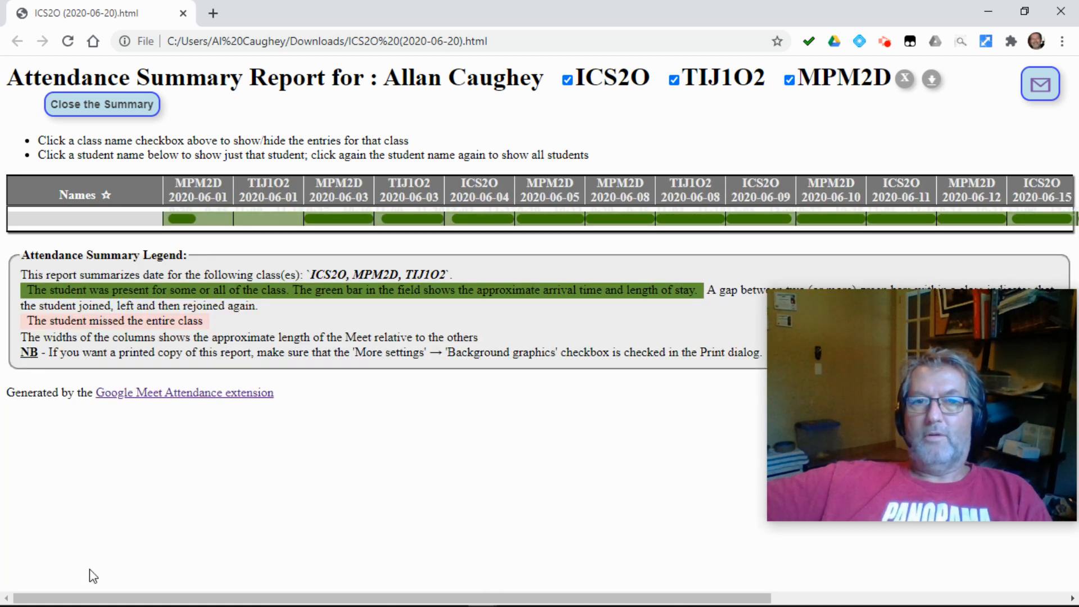
mouse_move(184, 421)
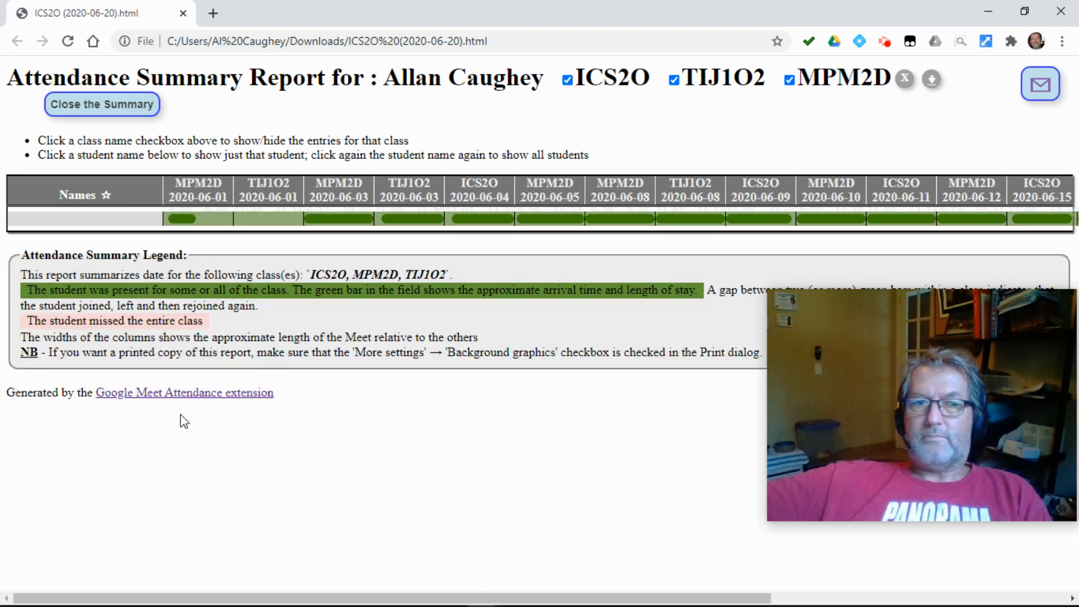
mouse_move(823, 191)
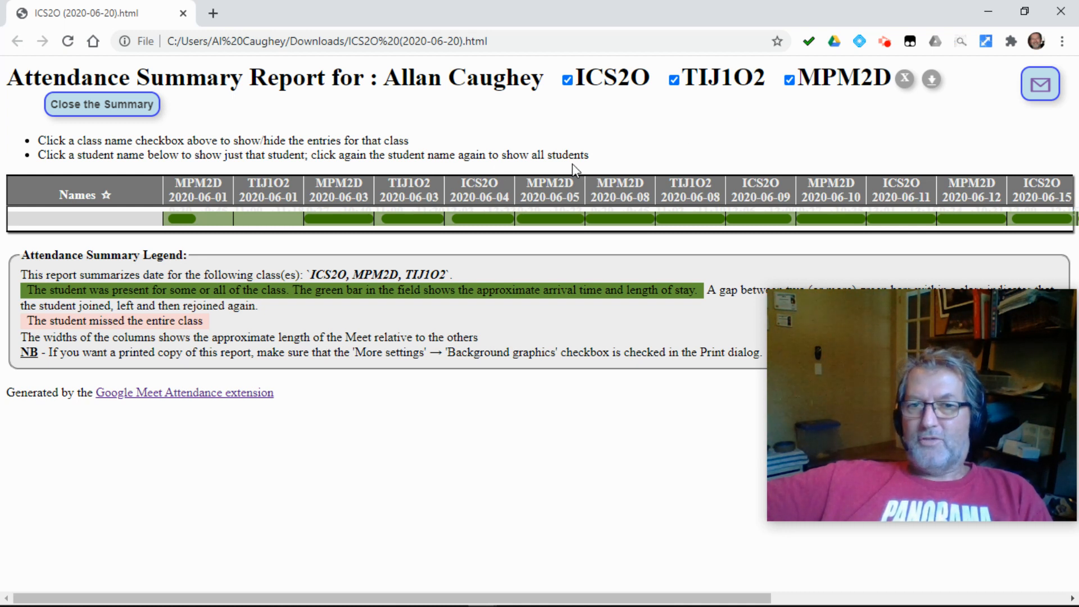
Hide the TIJ1O2 columns for the selected student, then restore them.
click(672, 79)
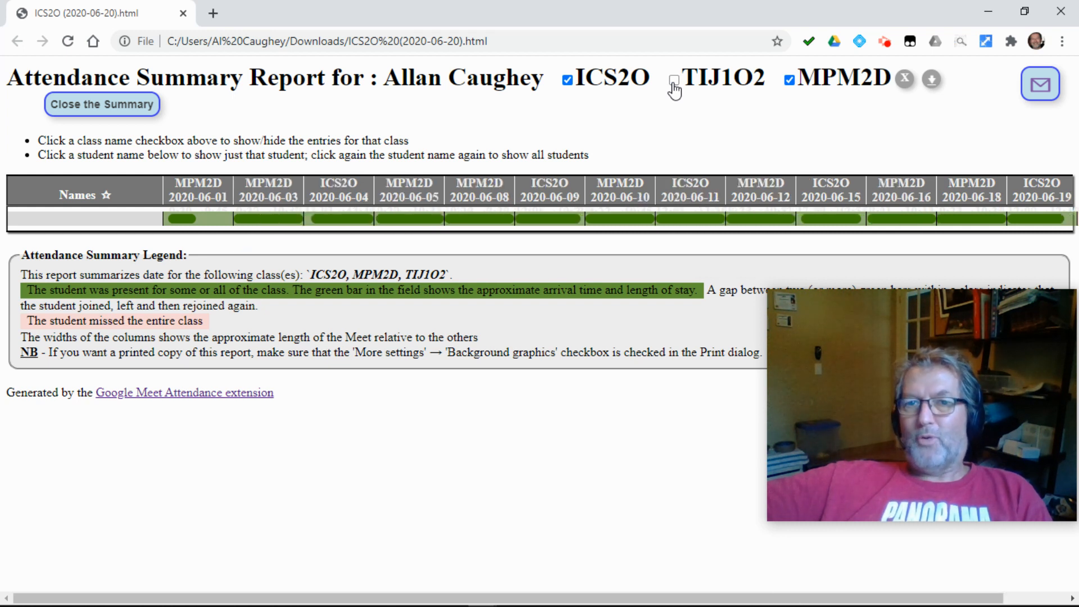
click(672, 79)
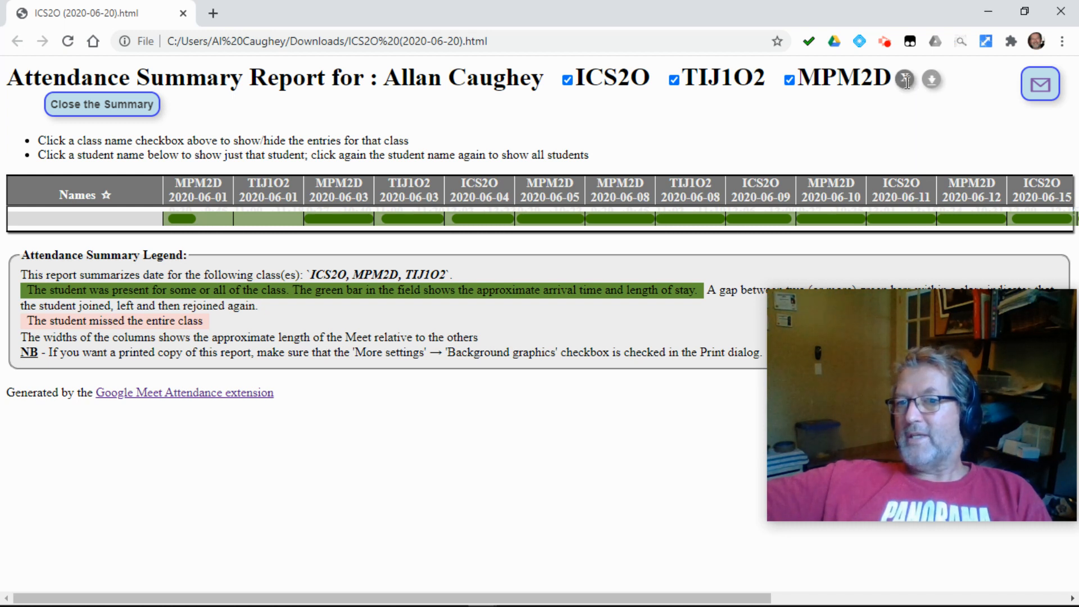
mouse_move(906, 79)
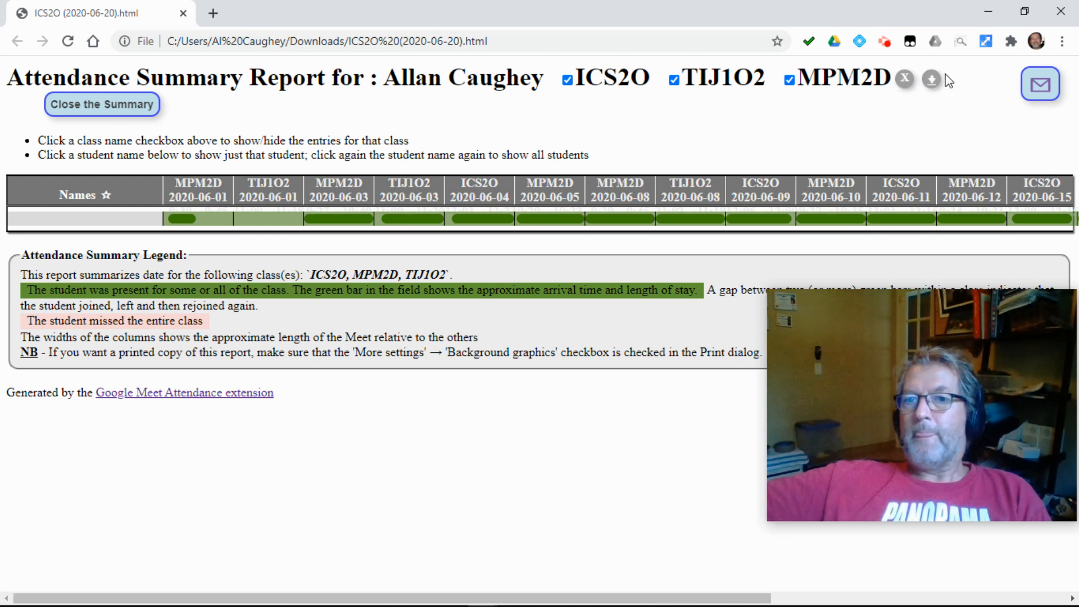
mouse_move(931, 81)
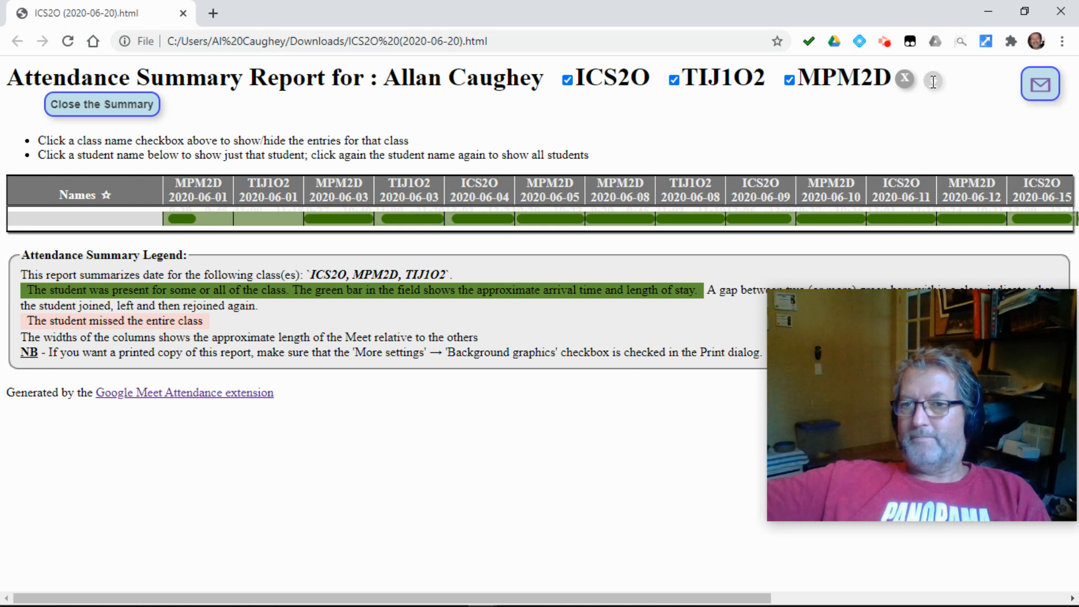
Download the current single-student summary as an HTML report file.
click(931, 78)
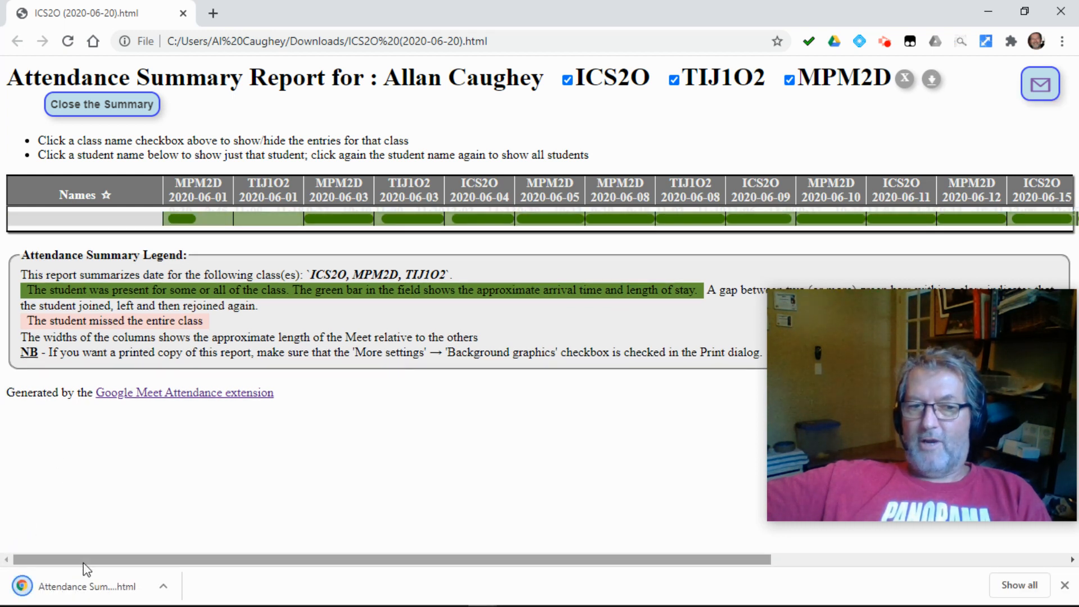
mouse_move(85, 596)
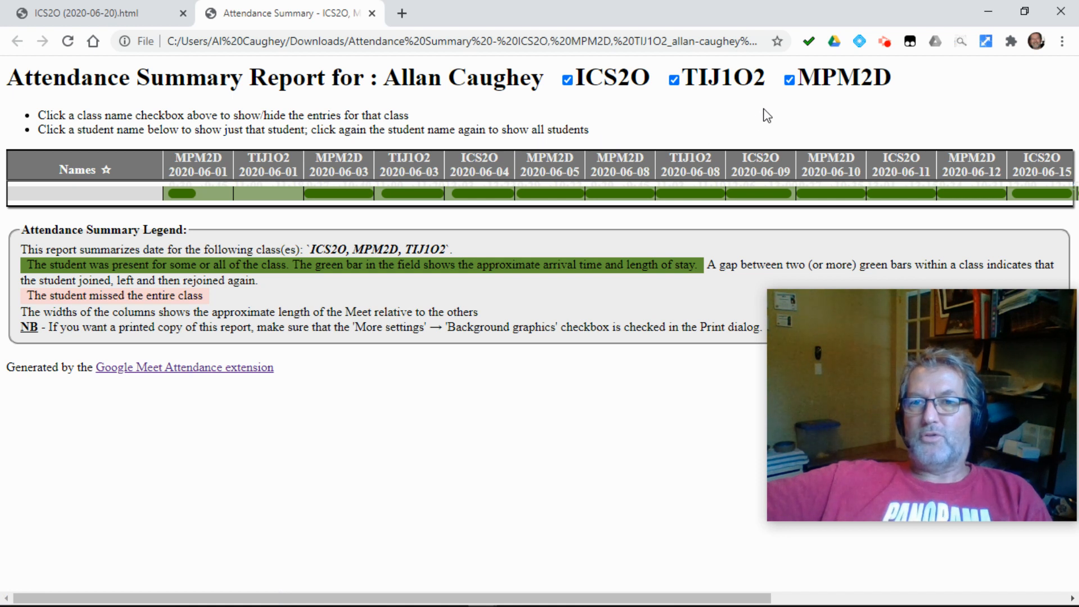
Hide the MPM2D and TIJ1O2 columns in the downloaded report, then return to the original summary.
click(789, 78)
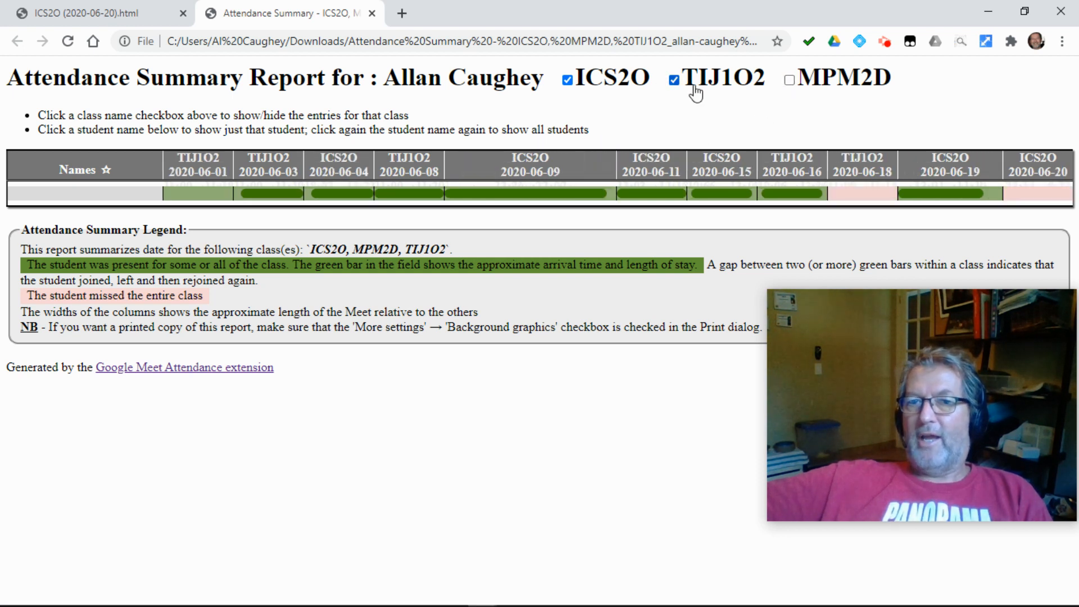
click(675, 78)
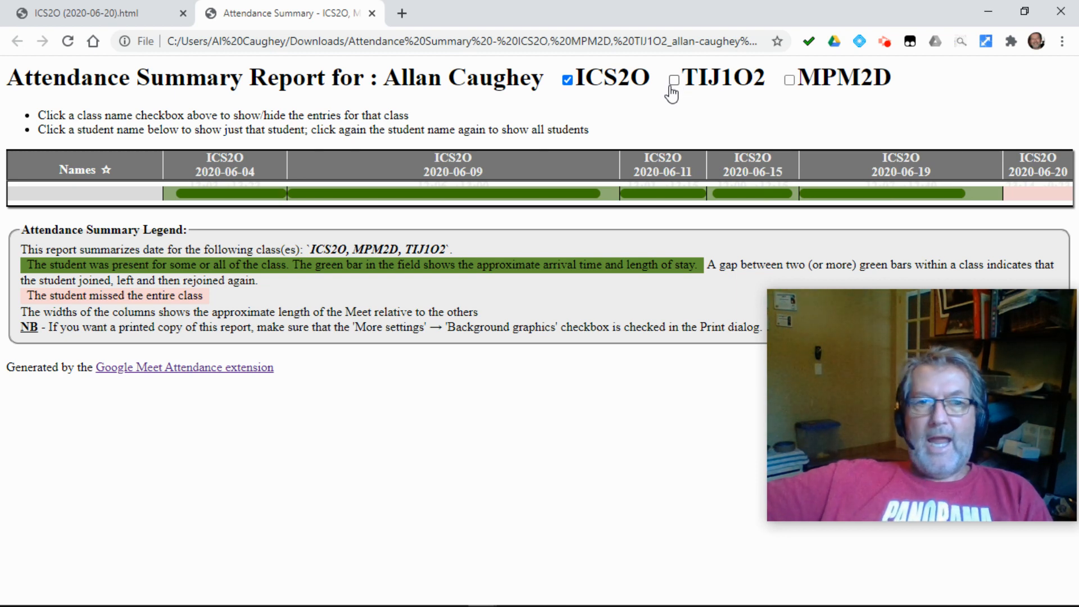
click(674, 79)
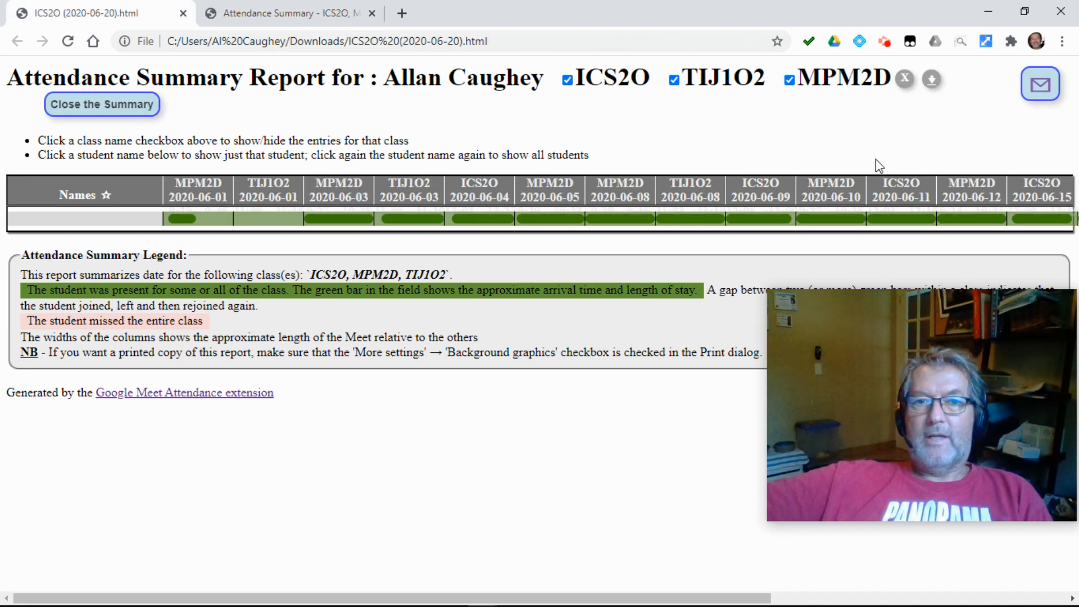